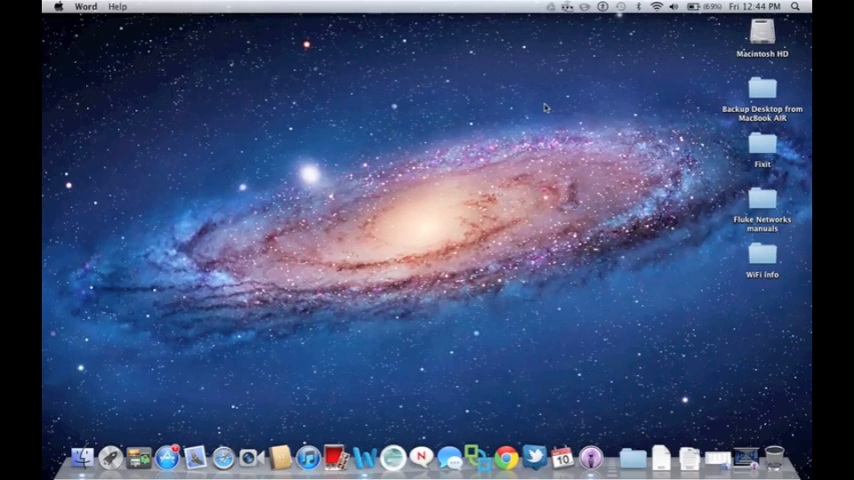
{"action": "mouse_move", "coordinate": [452, 96]}
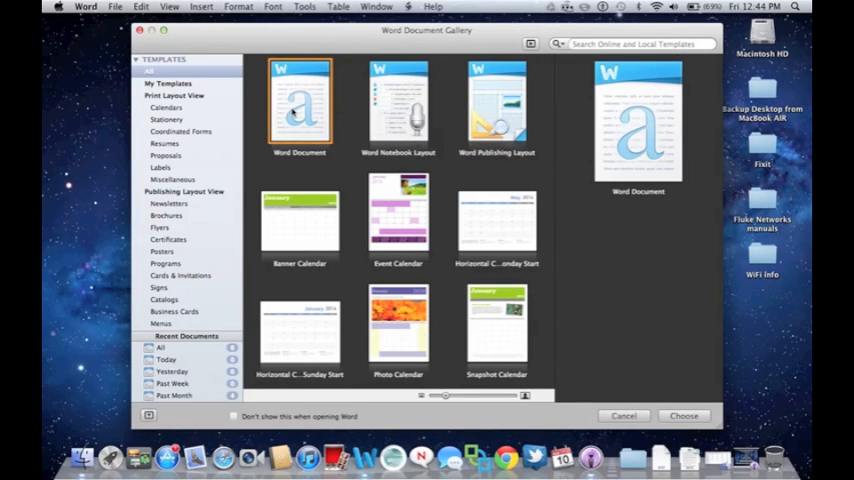
Step: Create a blank document and type the title line 'Xerox Secure Print Demo'
{"action": "left_click", "coordinate": [684, 416]}
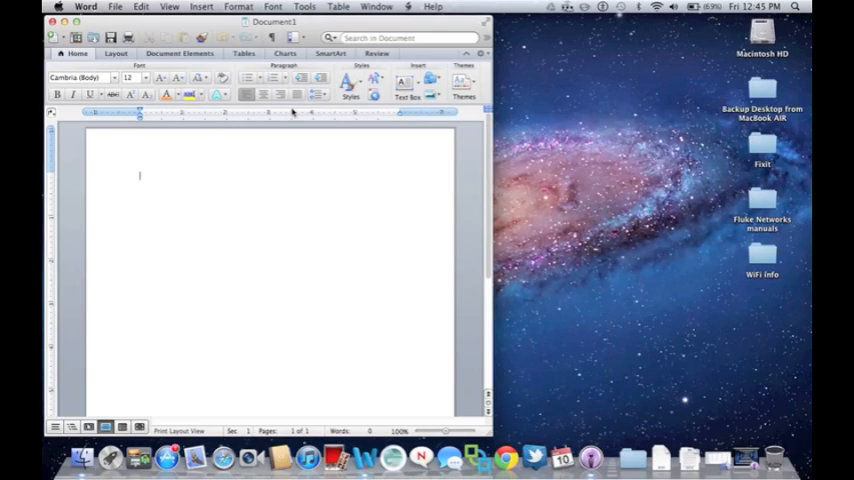
{"action": "mouse_move", "coordinate": [292, 198]}
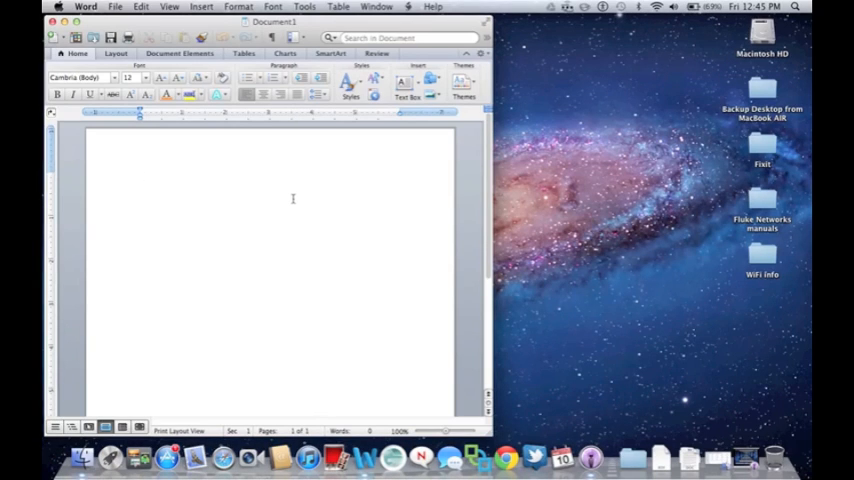
{"action": "type", "text": "Xerox Secu"}
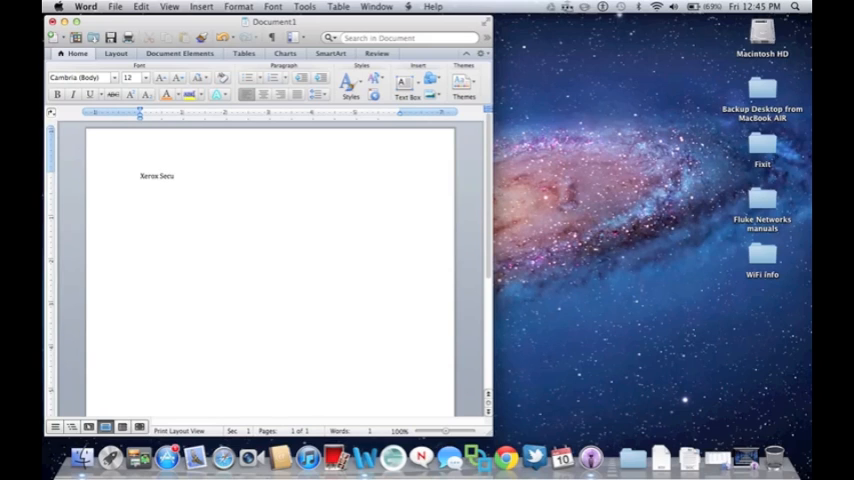
{"action": "type", "text": "re Prin"}
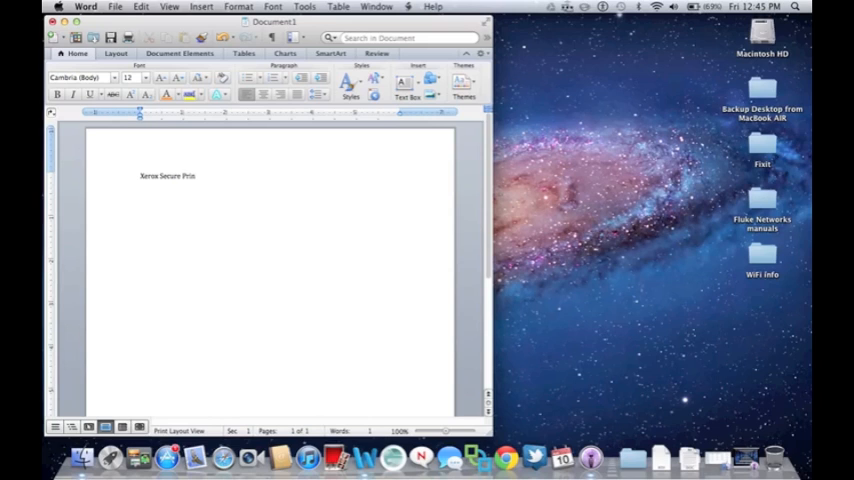
{"action": "type", "text": "Demo"}
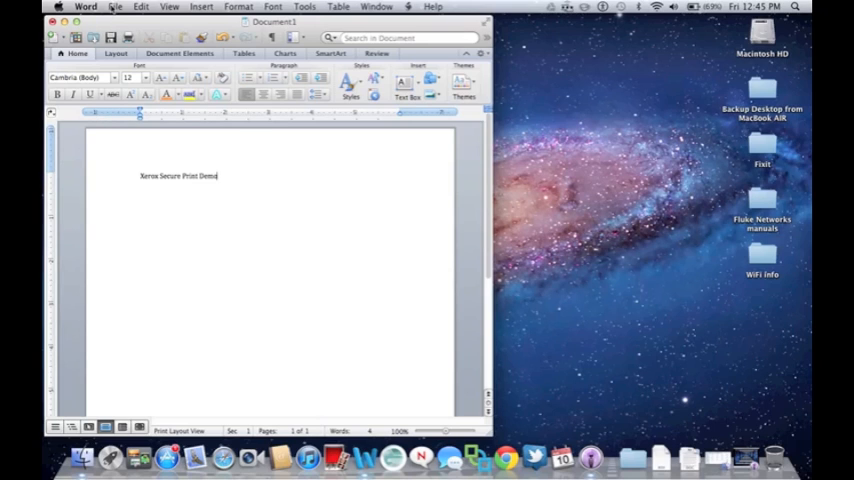
Step: Go to File > Print and switch the options page to Xerox Features
{"action": "left_click", "coordinate": [116, 8]}
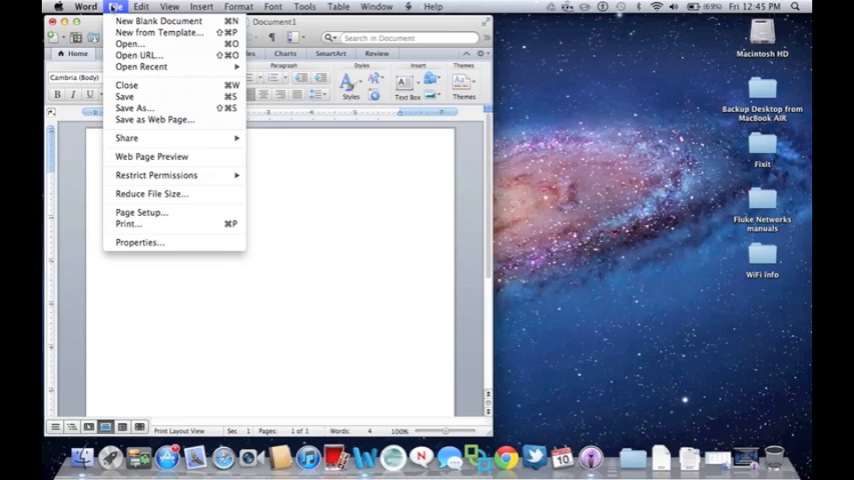
{"action": "mouse_move", "coordinate": [130, 204]}
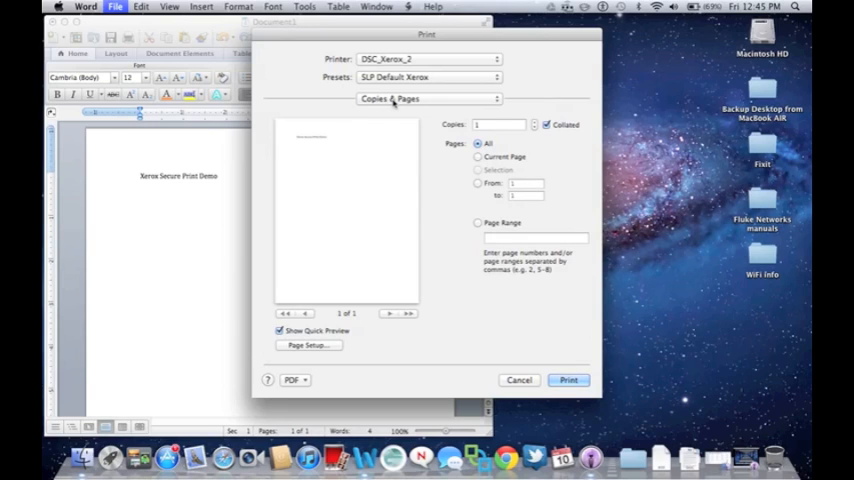
{"action": "left_click", "coordinate": [428, 98]}
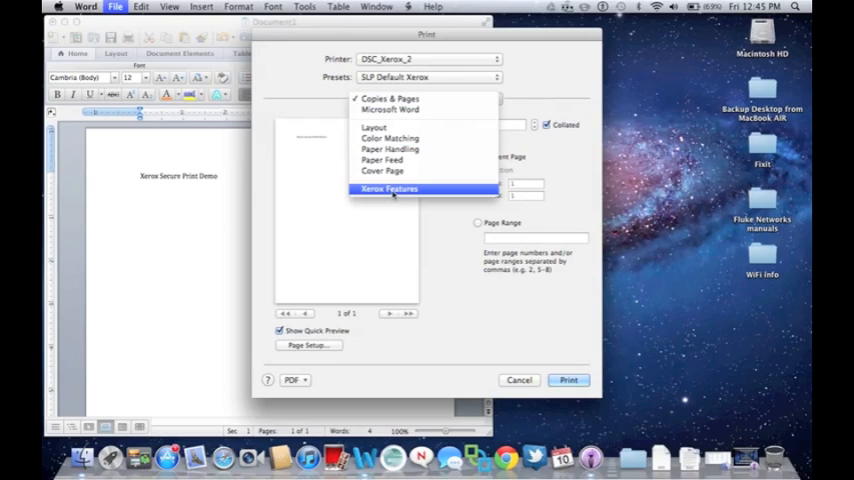
{"action": "left_click", "coordinate": [388, 188]}
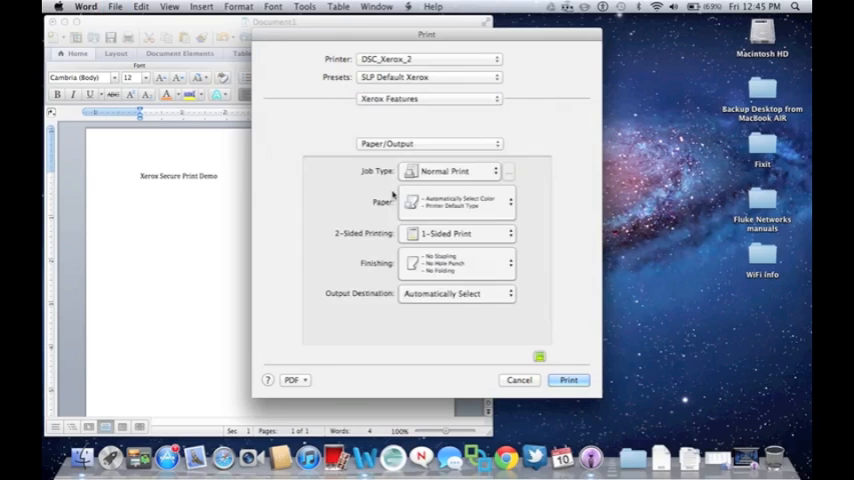
Step: Set Job Type to Secure Print and confirm the passcode
{"action": "left_click", "coordinate": [456, 172]}
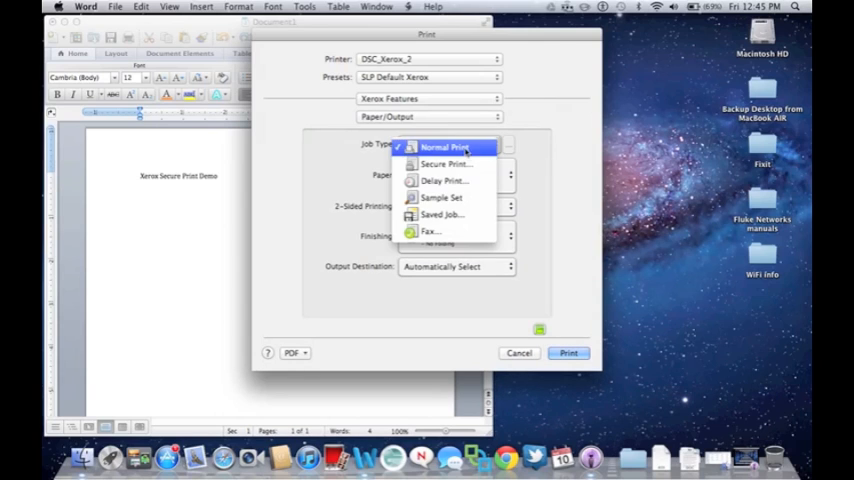
{"action": "mouse_move", "coordinate": [444, 164]}
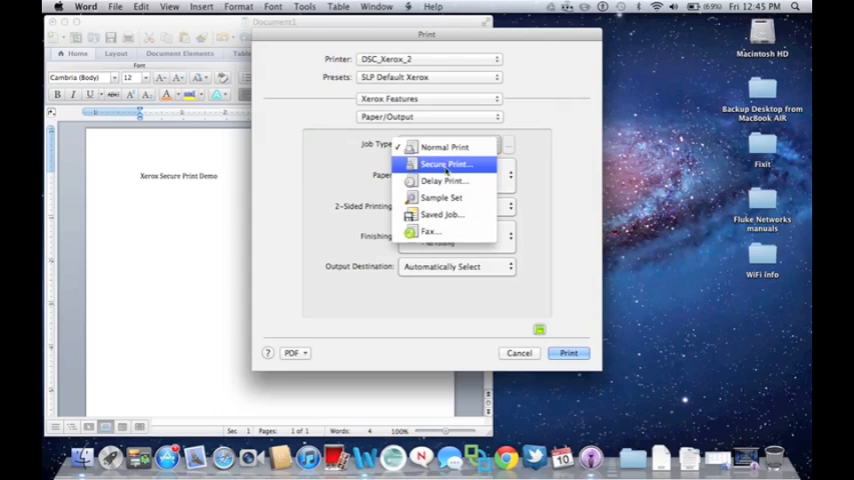
{"action": "left_click", "coordinate": [444, 164]}
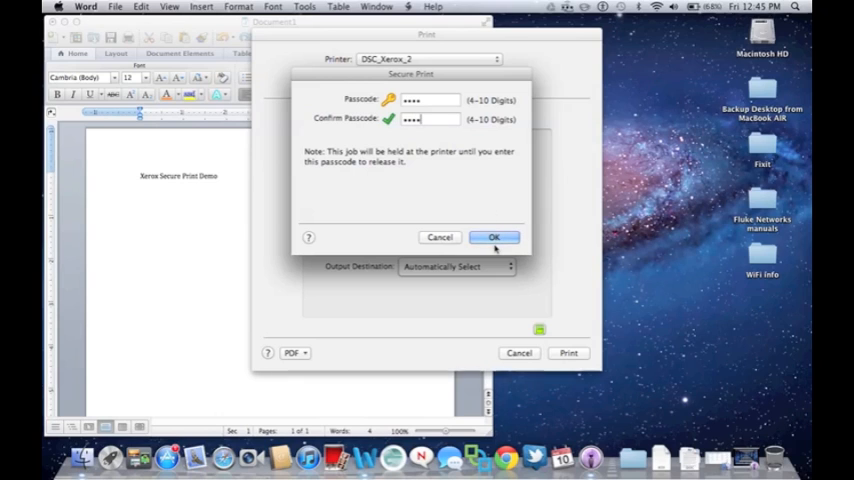
{"action": "left_click", "coordinate": [494, 236]}
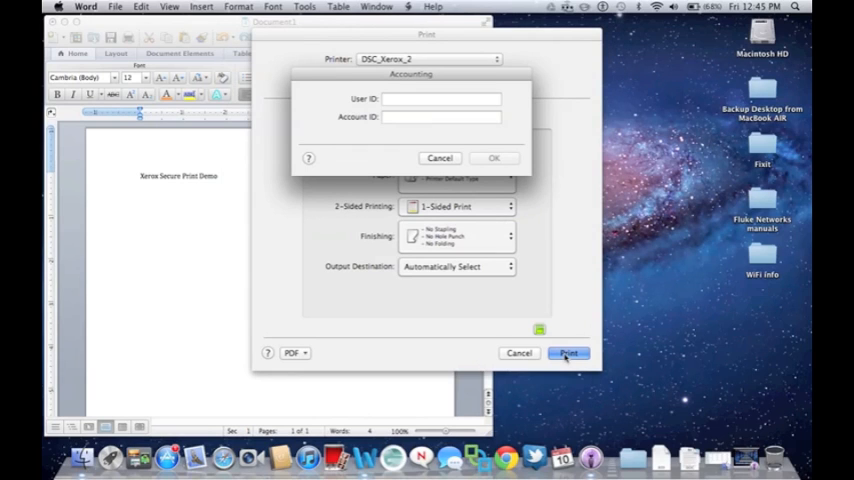
Step: Enter user ID DOLSO1 and account ID in the Accounting prompt and submit the job
{"action": "type", "text": "DOLSO1"}
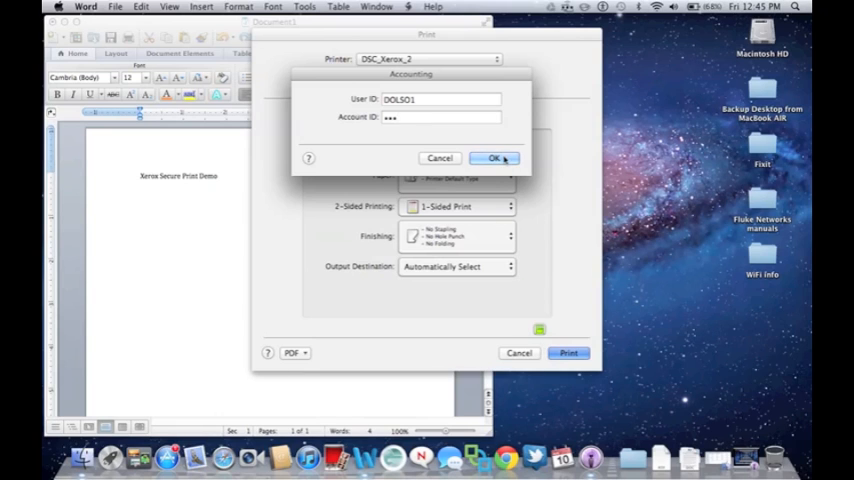
{"action": "left_click", "coordinate": [492, 158]}
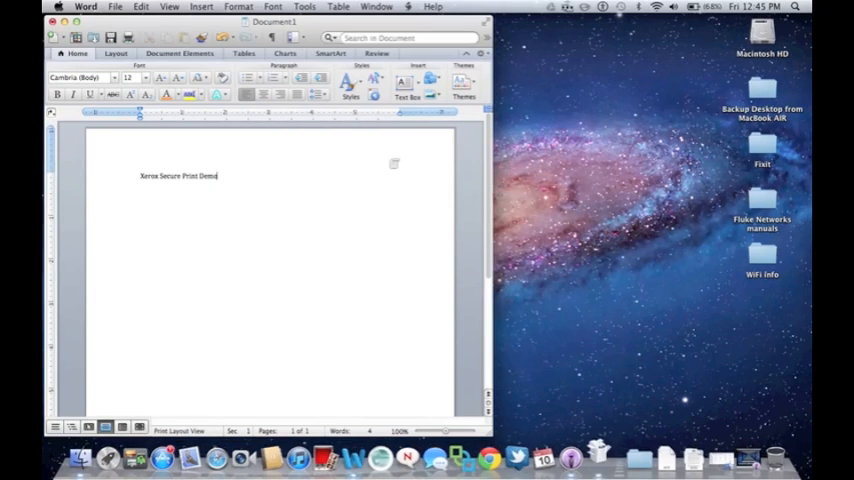